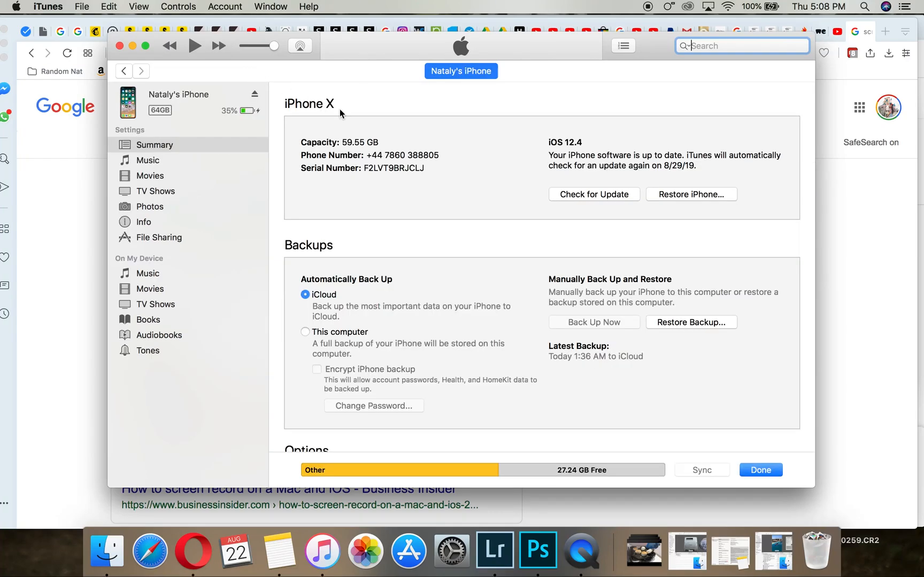
mouse_move(180, 242)
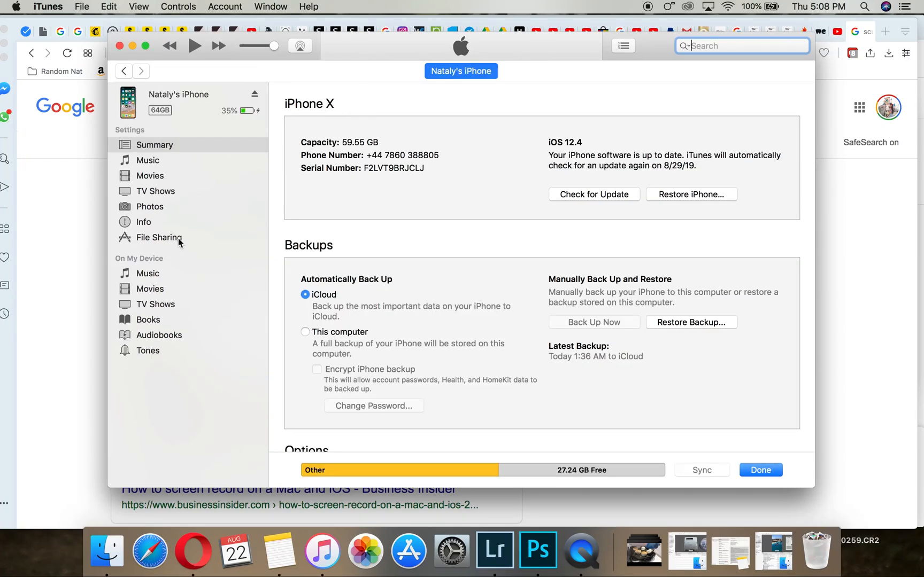
Step: Show the iPhone Lightroom app's documents in File Sharing and select its long-named folder
left_click(159, 238)
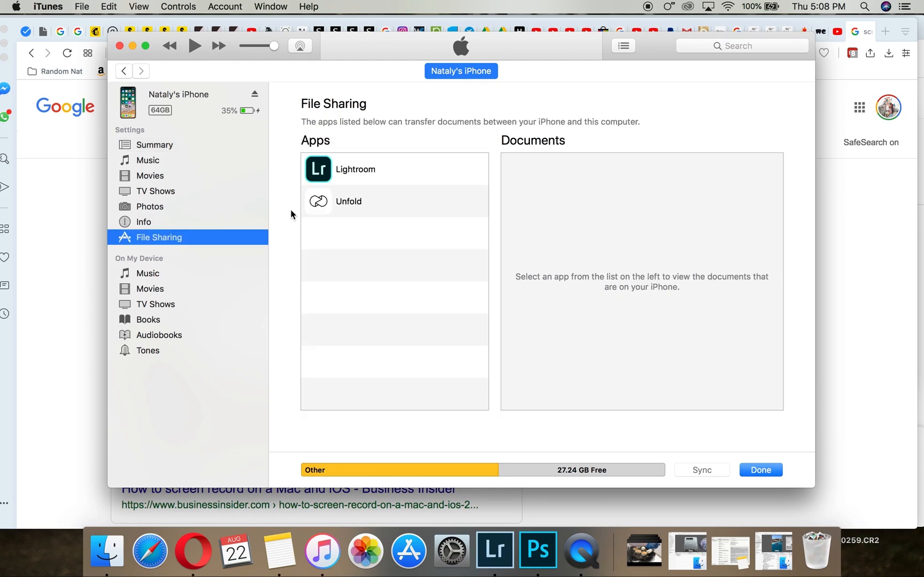
left_click(355, 169)
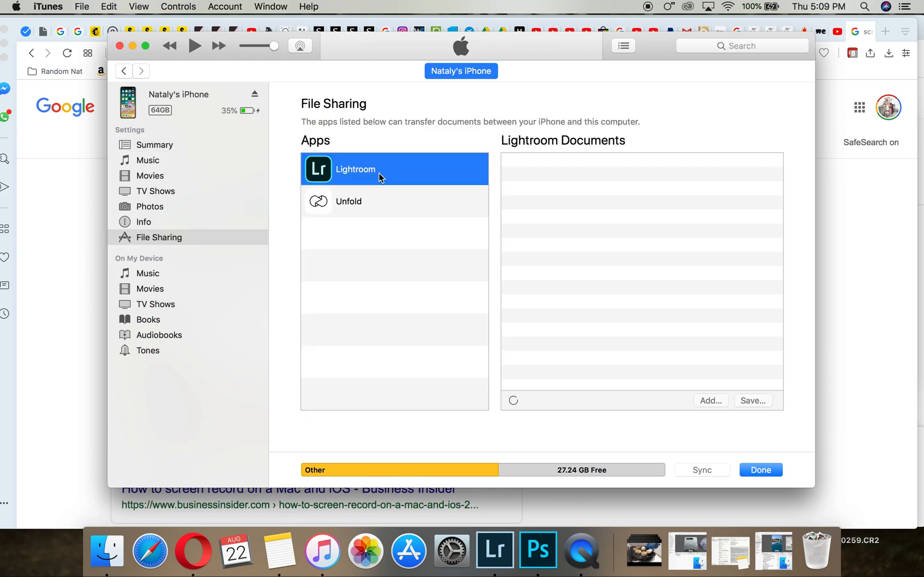
mouse_move(607, 175)
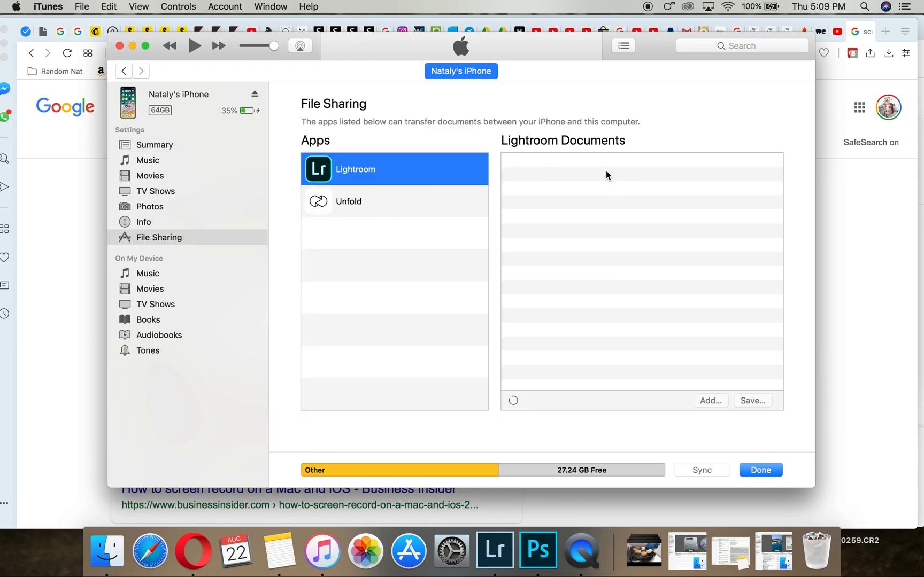
mouse_move(599, 198)
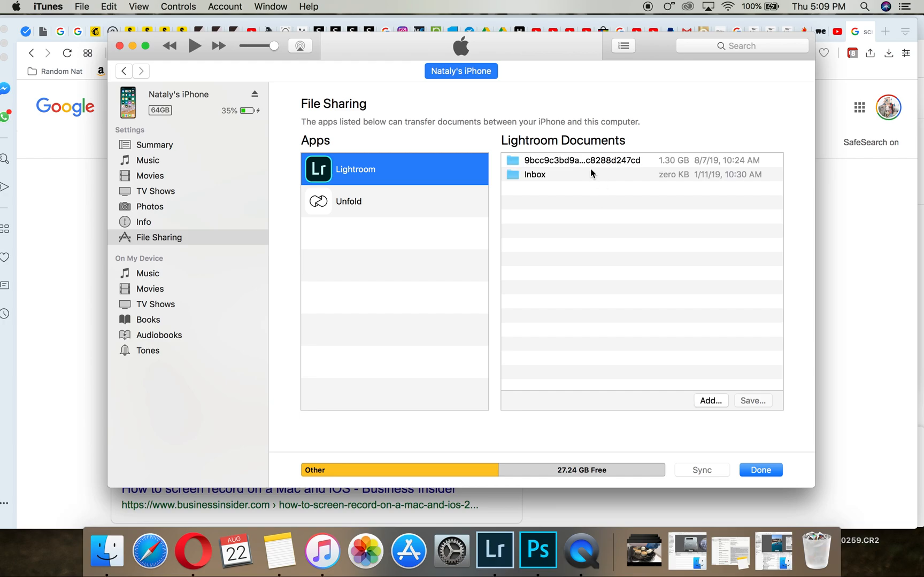
left_click(582, 161)
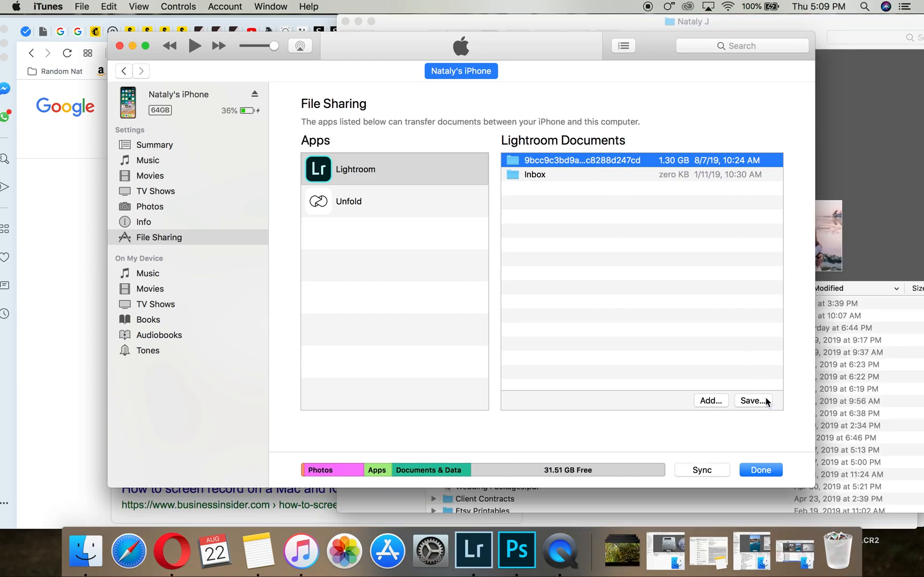
Step: Save the Lightroom documents folder from the iPhone into the Mac's home folder
left_click(753, 400)
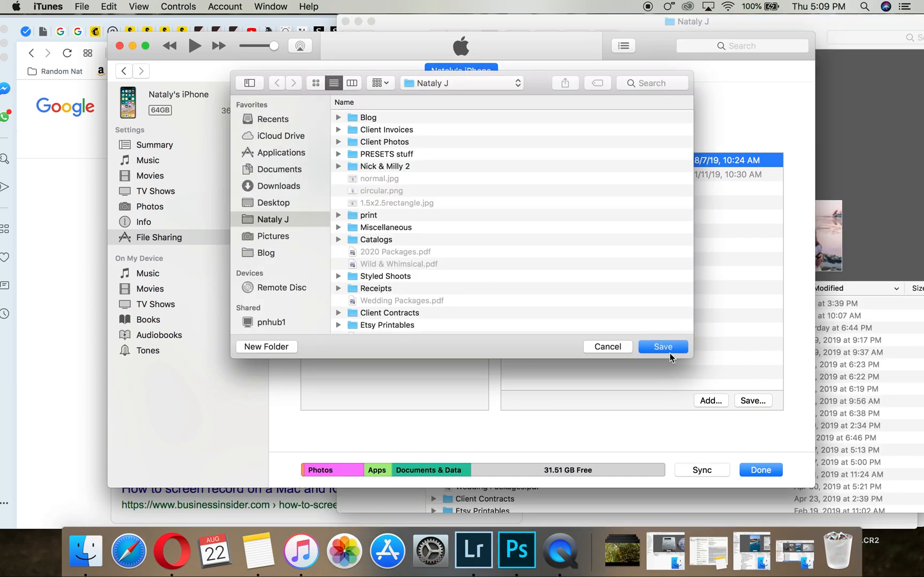
left_click(662, 346)
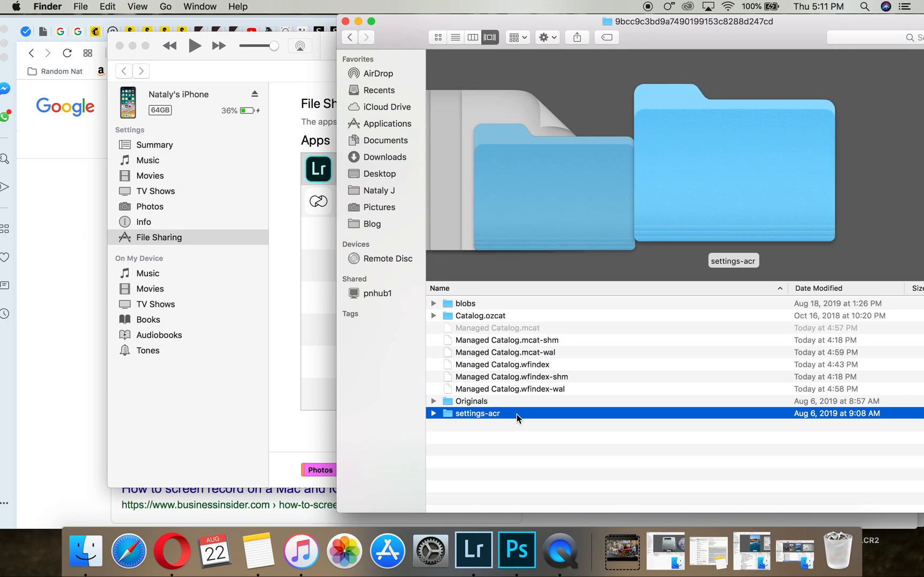
Step: Open settings-acr, then userStyles, and select the preset files
double_click(476, 413)
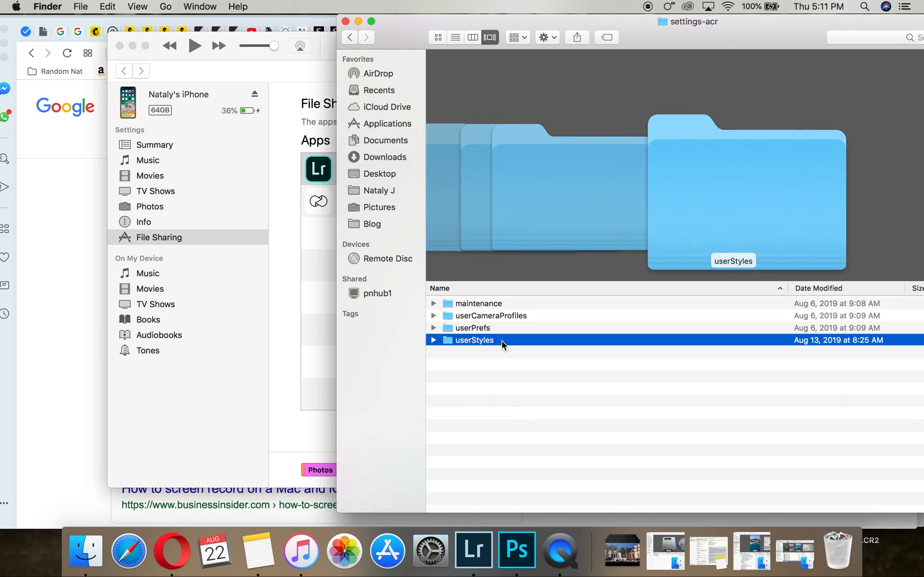
double_click(474, 340)
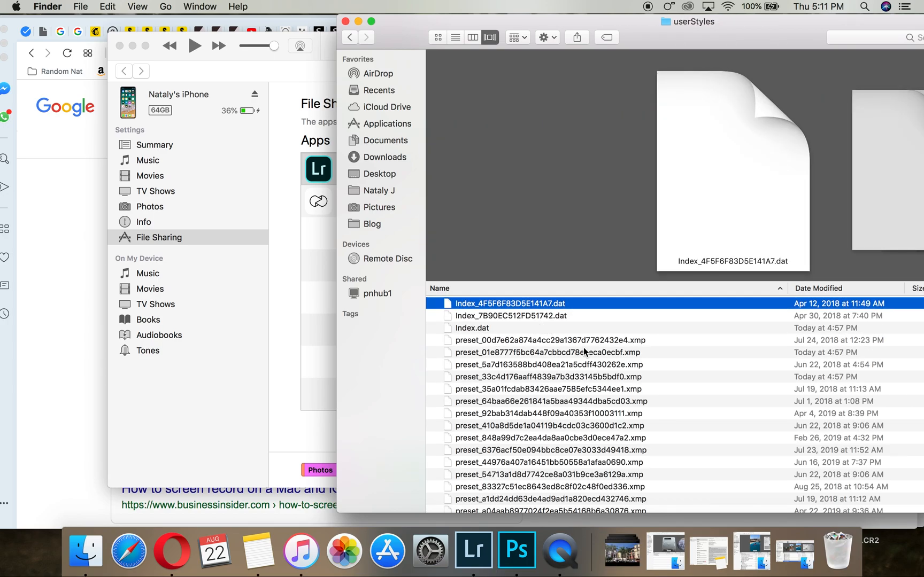
left_click(473, 551)
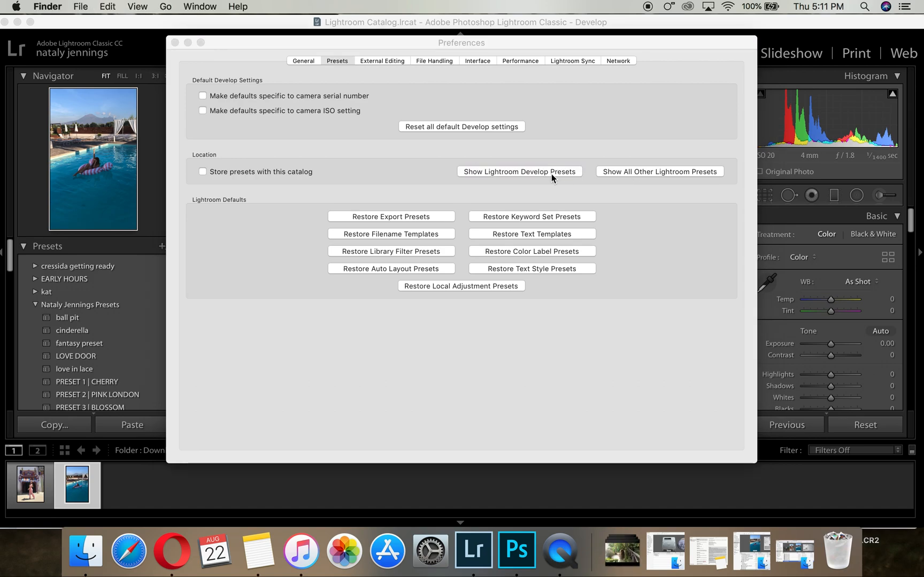
Step: Reveal Lightroom's develop presets on disk and open Settings, then User Presets
left_click(520, 171)
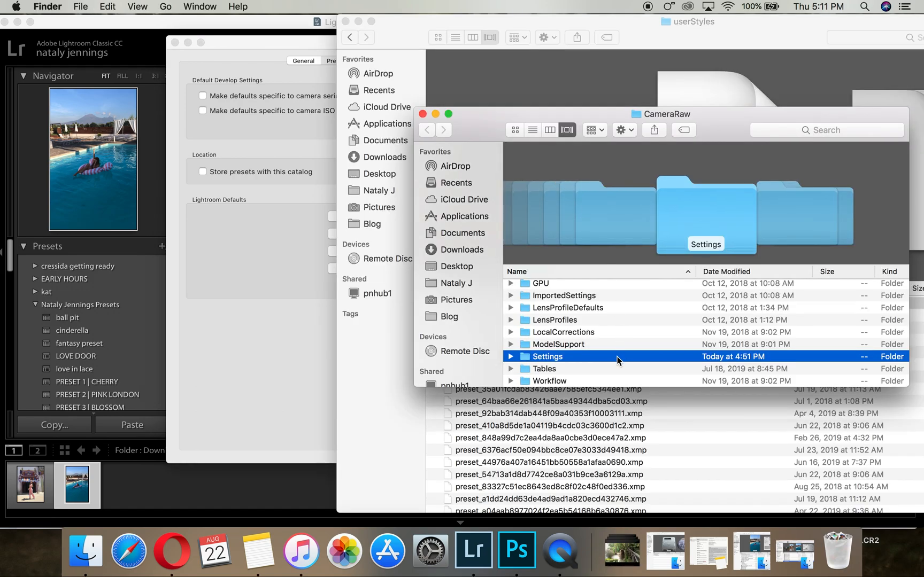
double_click(547, 357)
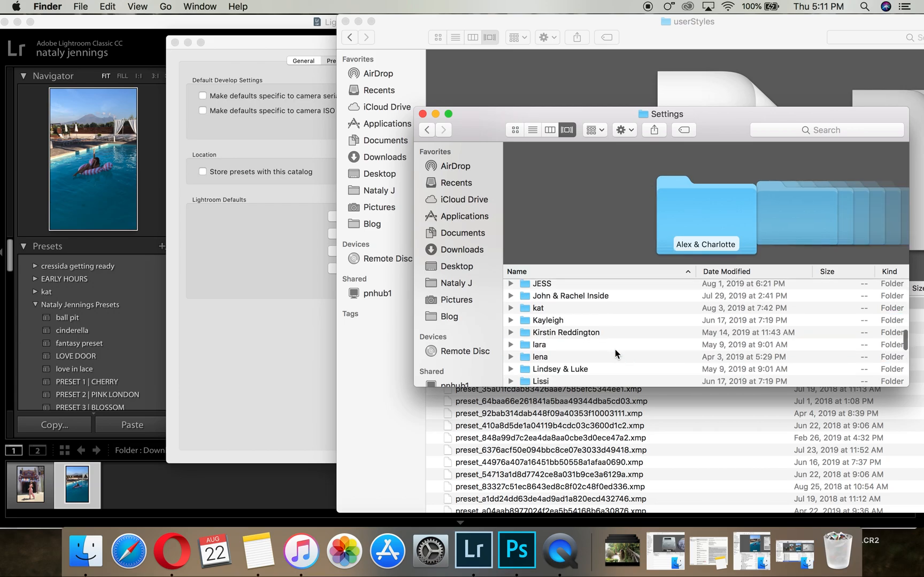
left_click(554, 344)
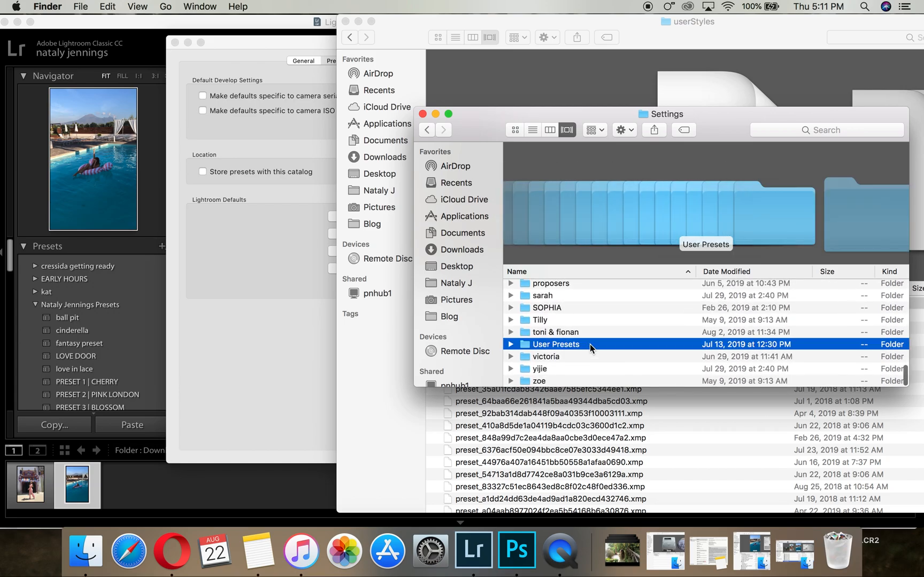
double_click(556, 344)
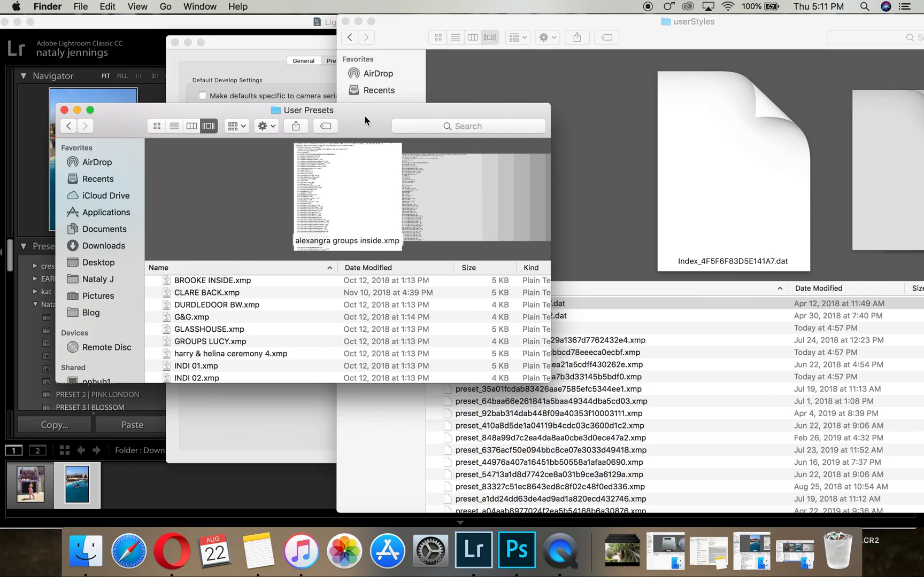
Step: Paste the iPhone preset files into User Presets and quit Lightroom Classic
left_click(472, 328)
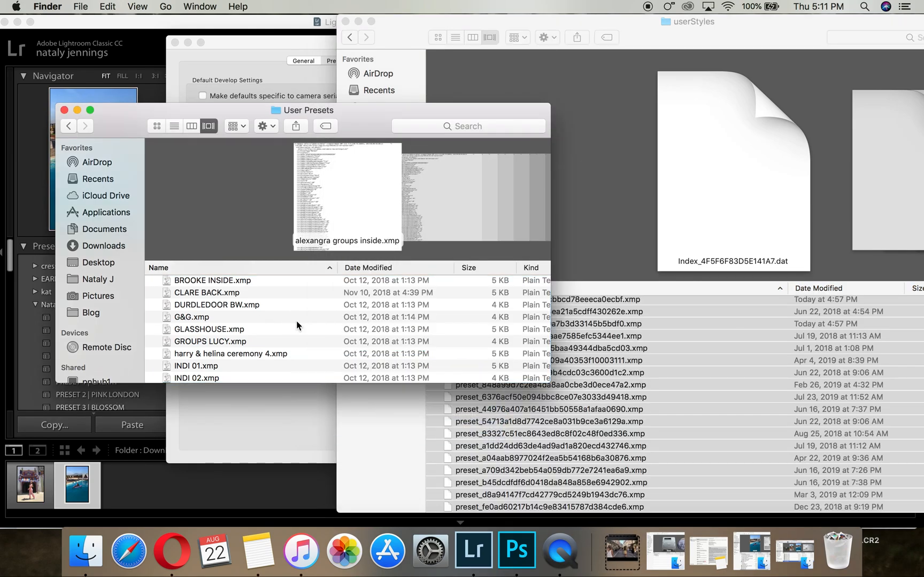
right_click(473, 551)
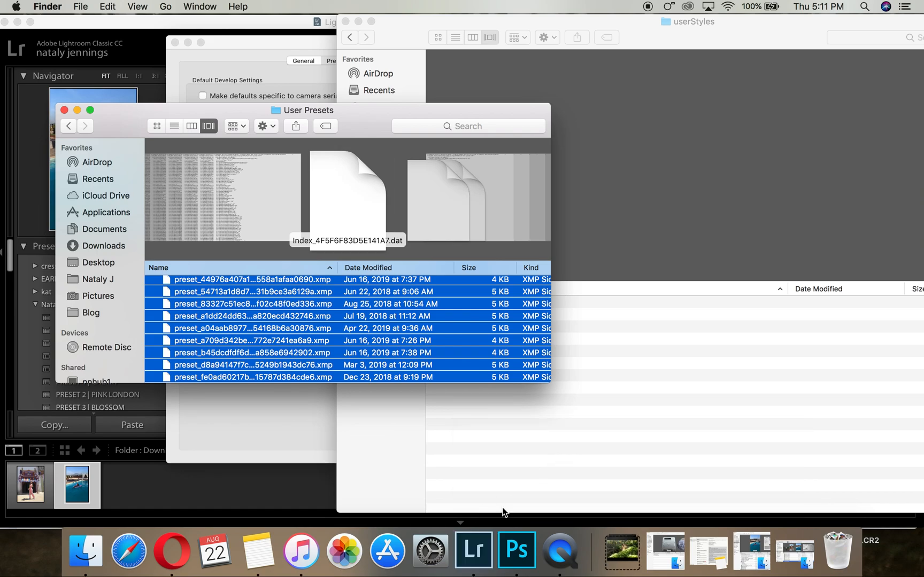
mouse_move(473, 550)
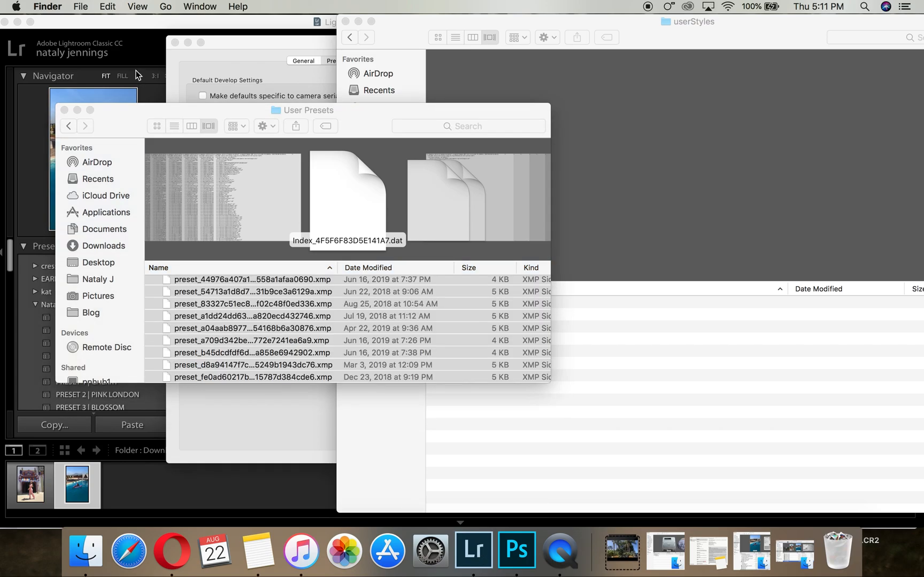
key("cmd+a")
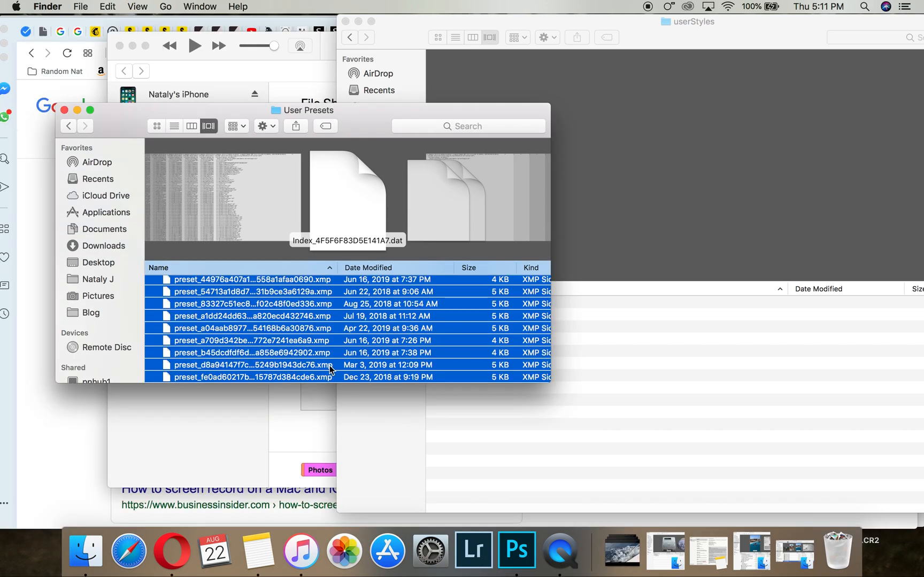
mouse_move(473, 550)
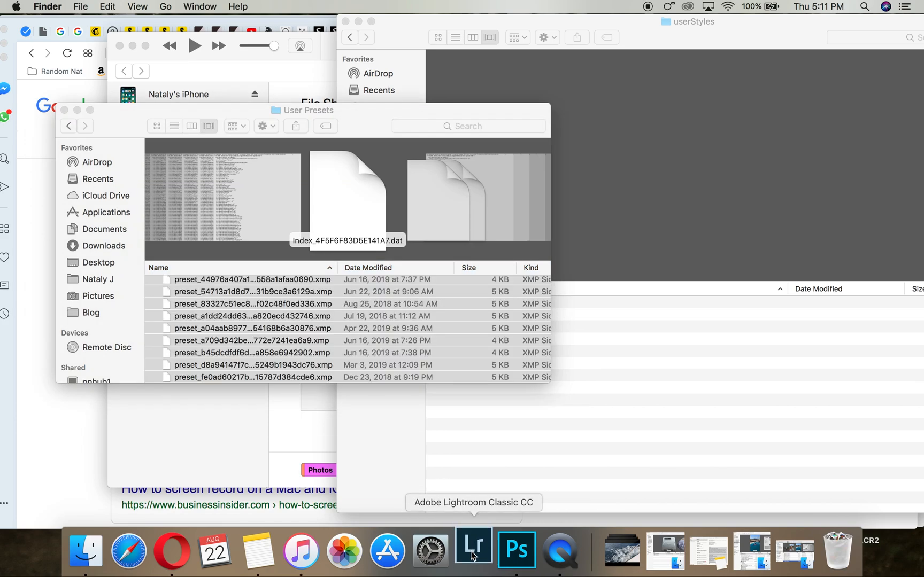
Step: Relaunch Lightroom Classic from the Dock so the new presets load
left_click(473, 551)
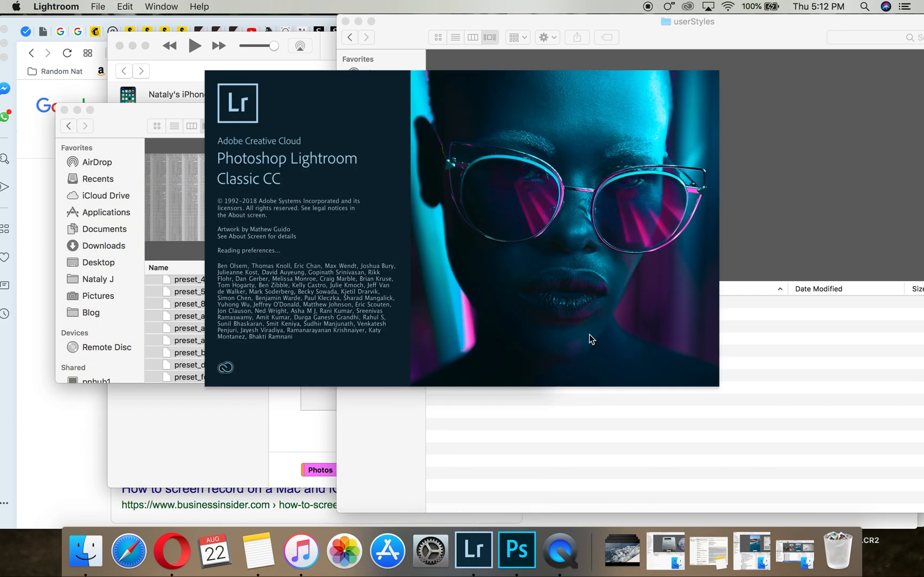
mouse_move(584, 310)
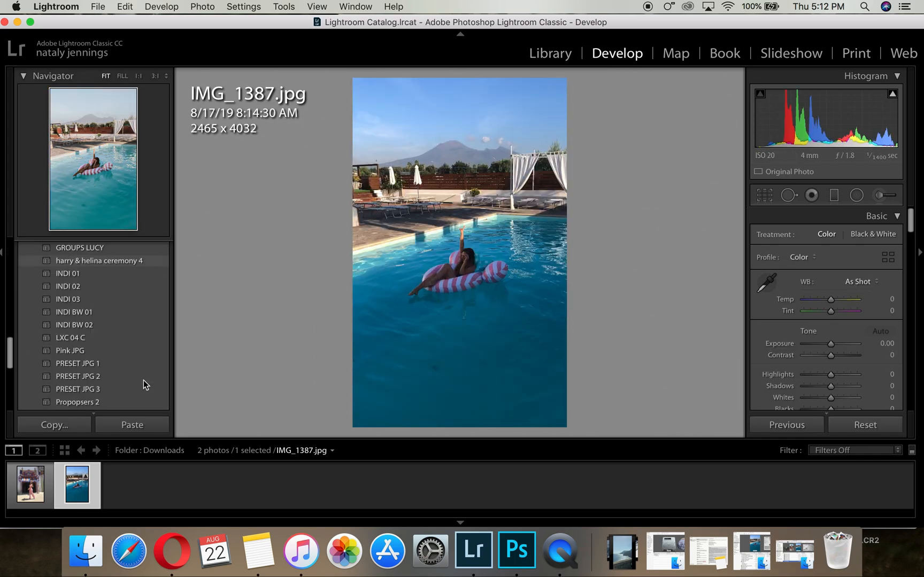
Step: Apply the imported Summer Pink Cooler preset to IMG_1387.jpg from the Presets panel
scroll("down", 3)
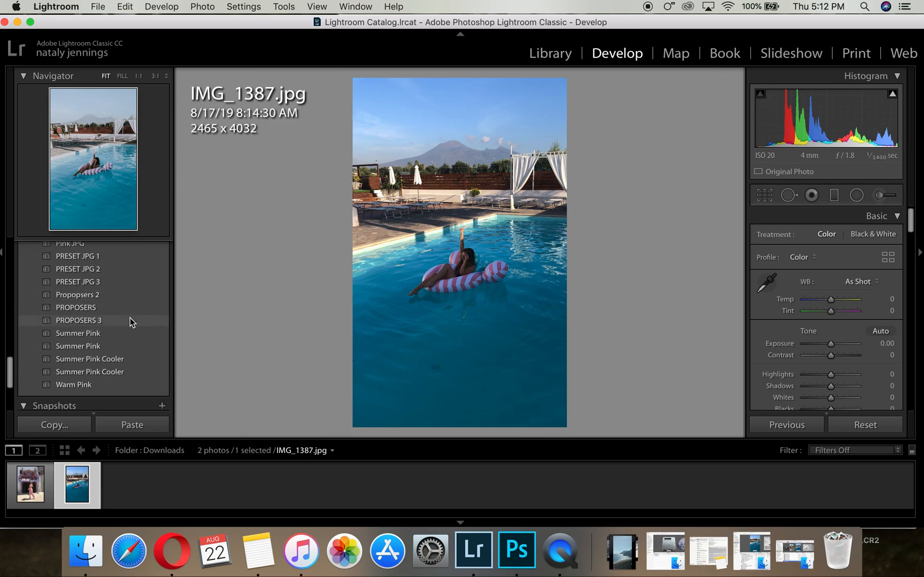
left_click(89, 342)
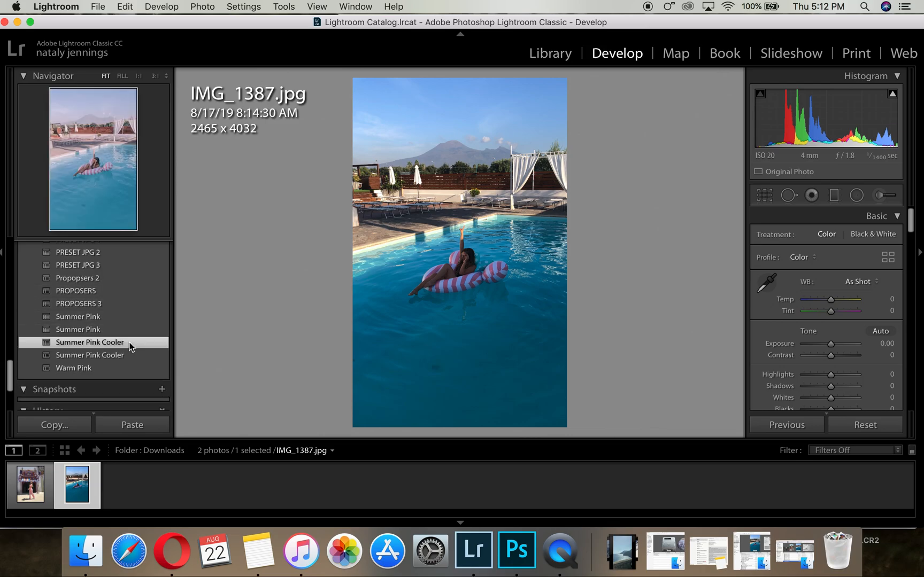
left_click(90, 343)
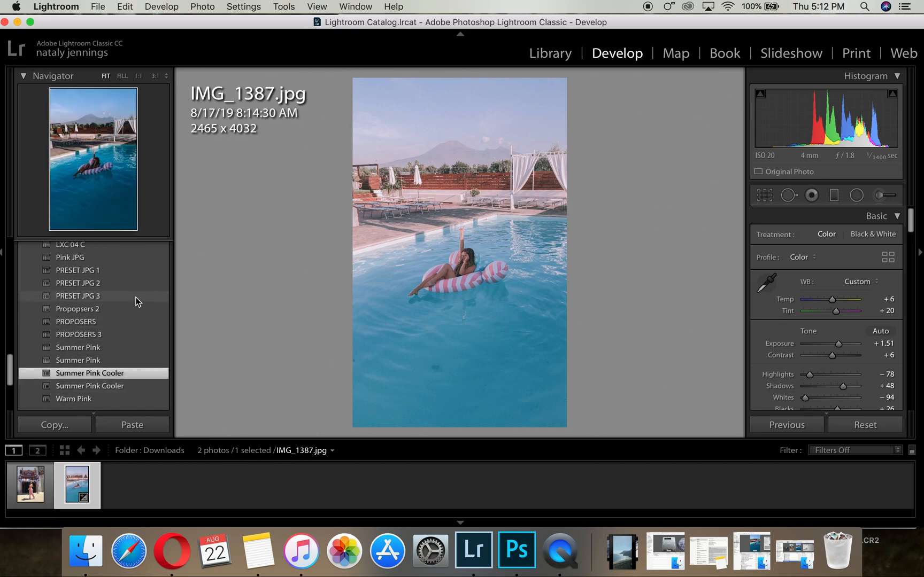
scroll("up", 3)
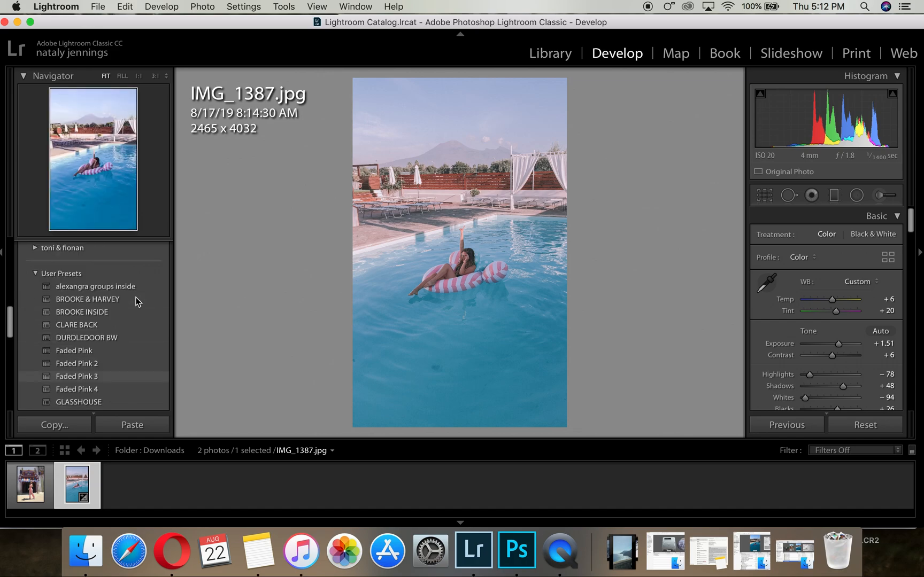
mouse_move(420, 210)
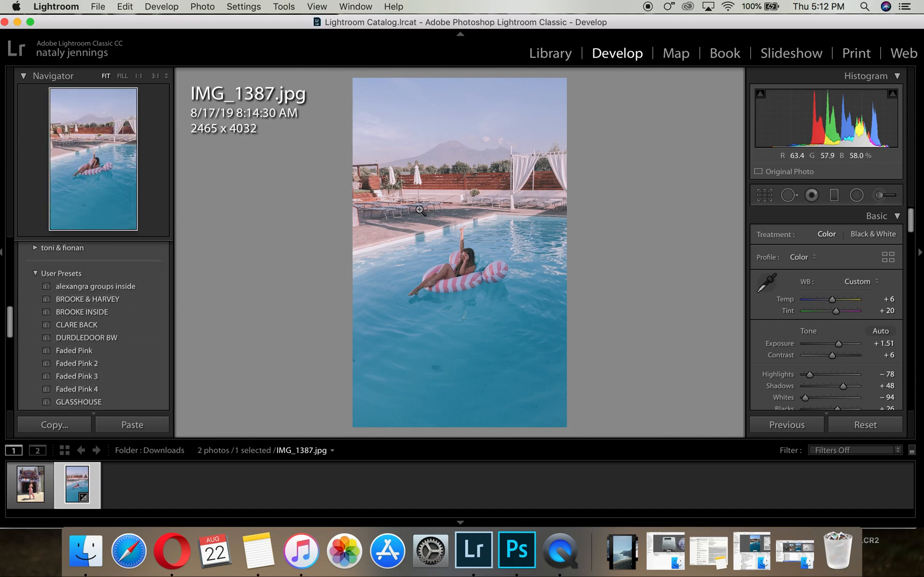